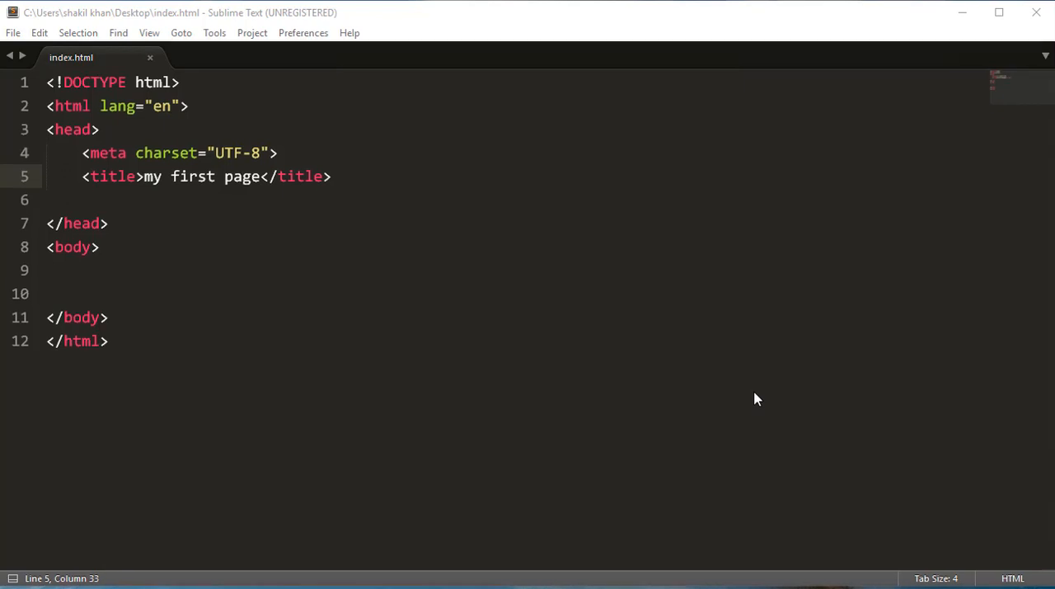
# Open Package Control's command list from the Preferences menu
pyautogui.click(303, 32)
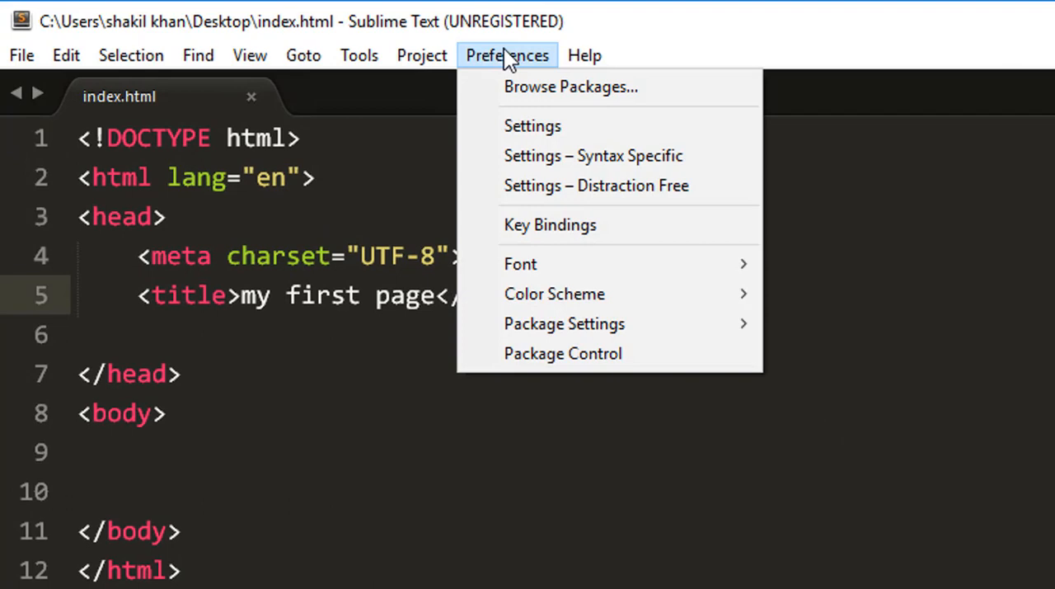
pyautogui.click(562, 352)
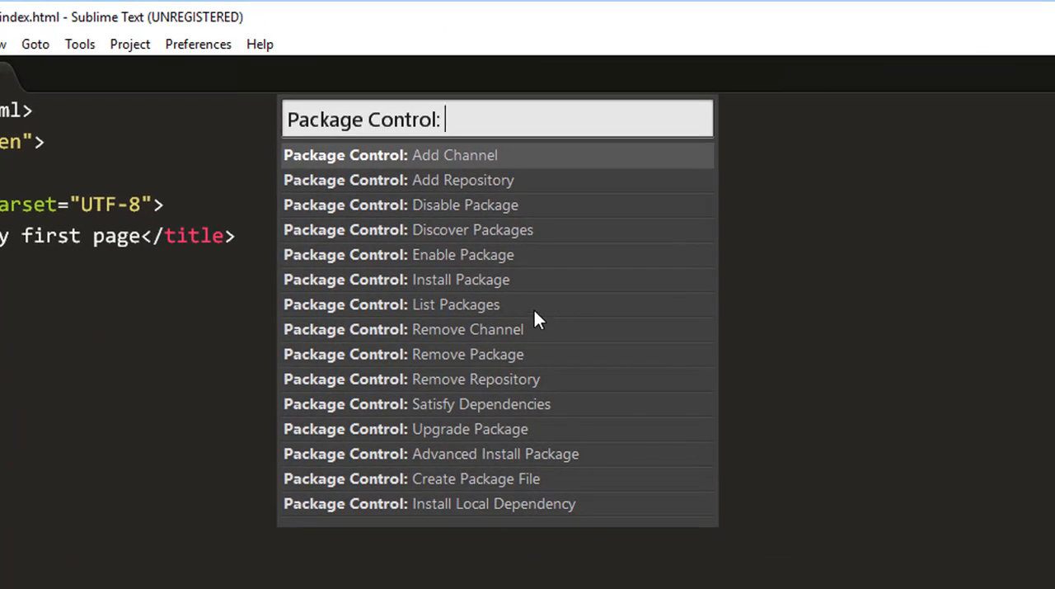
pyautogui.moveTo(528, 286)
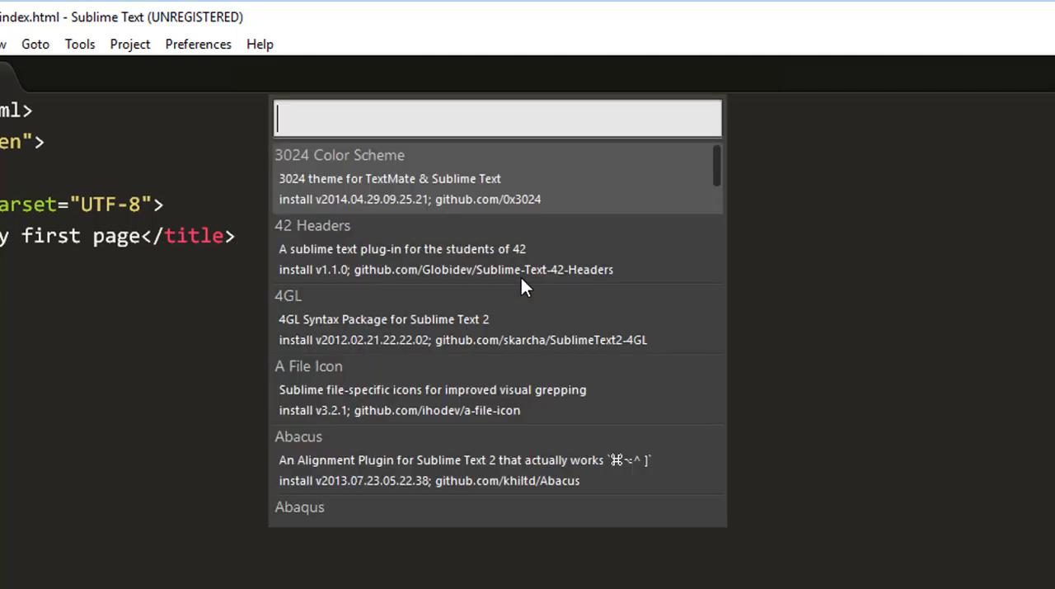
pyautogui.moveTo(513, 146)
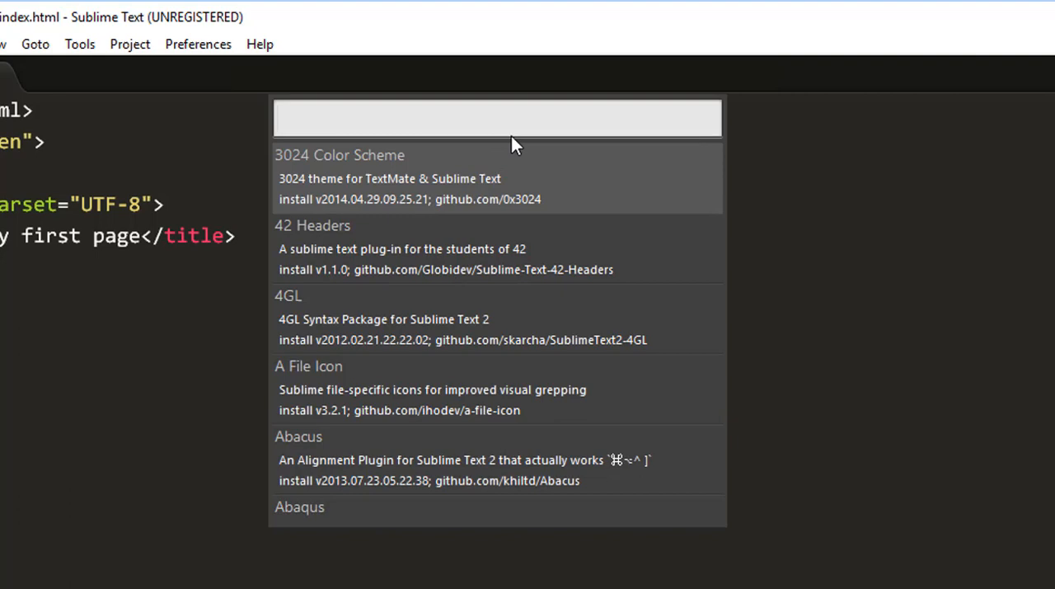
# Install ColorPicker, reopen index.html and expand a text/css style element in its head
pyautogui.write('c')
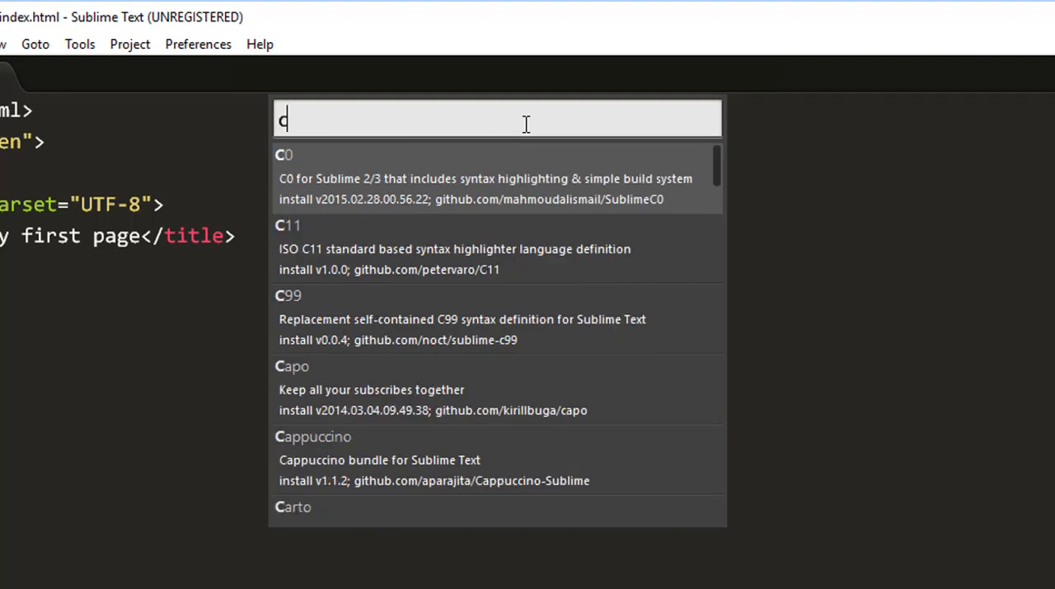
pyautogui.write('olorpi')
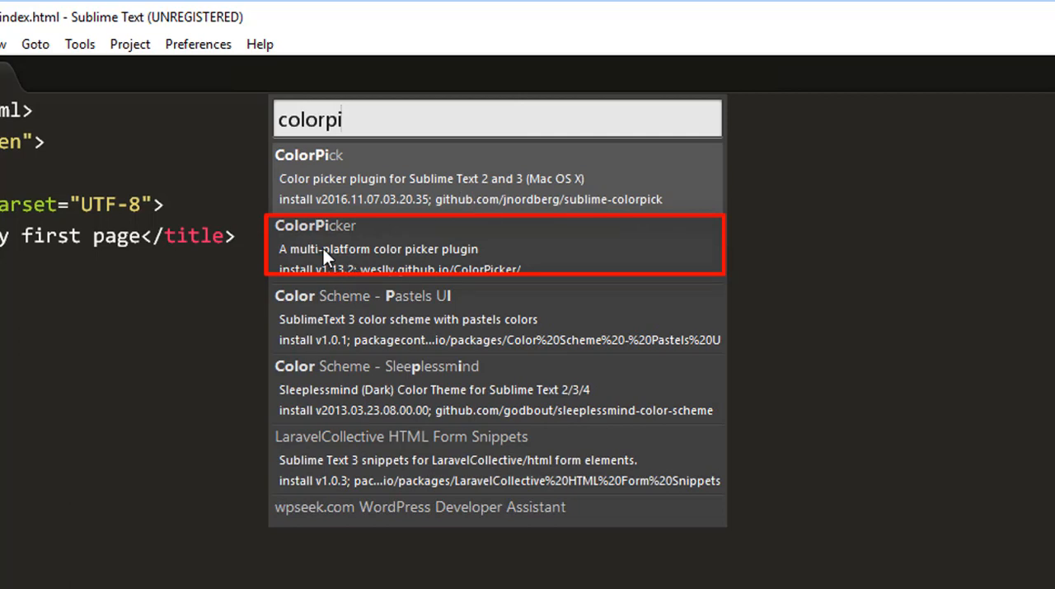
pyautogui.moveTo(362, 258)
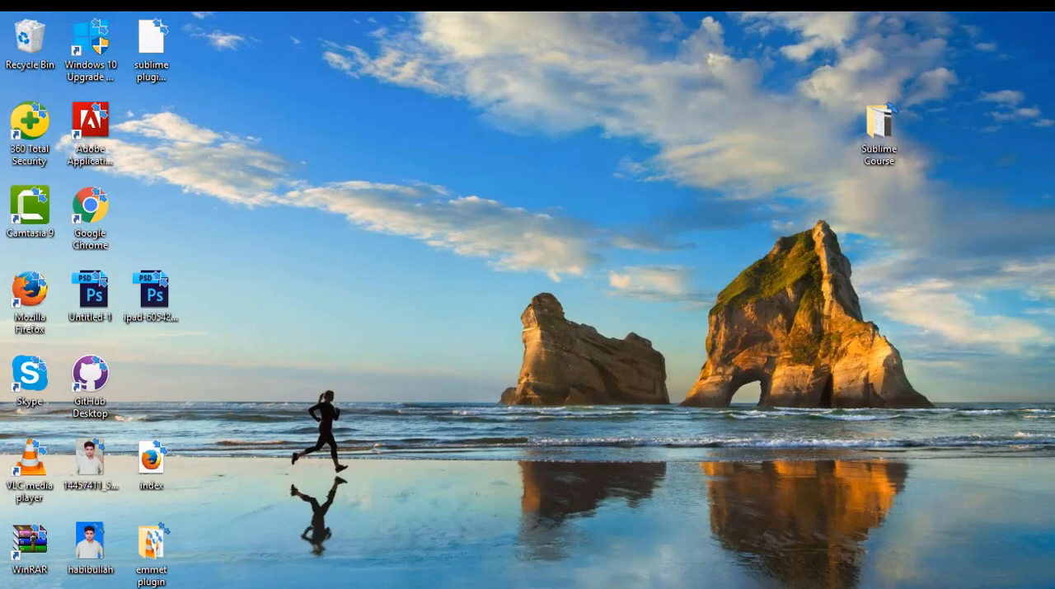
pyautogui.doubleClick(151, 458)
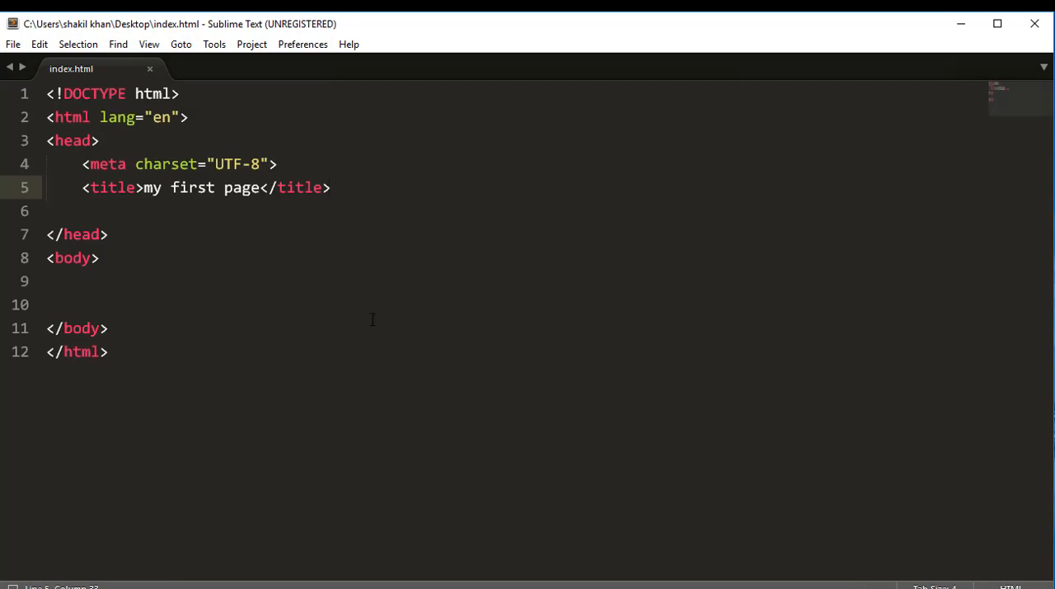
pyautogui.press('Enter')
pyautogui.write('<style type="text/css"></style>')
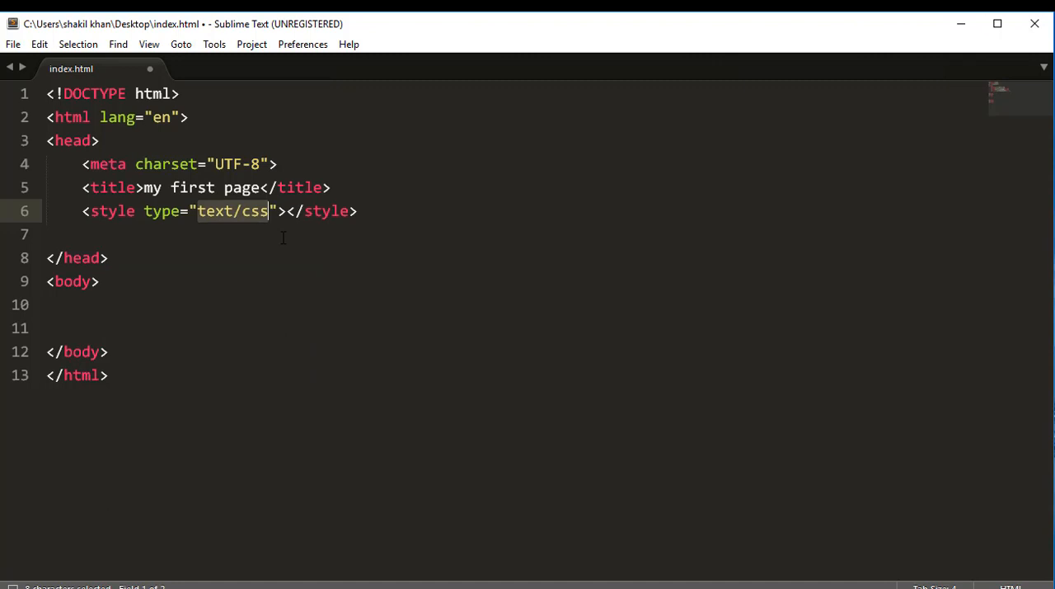
# Add a body rule with a background-color declaration, clearing its #fff placeholder
pyautogui.press('Enter')
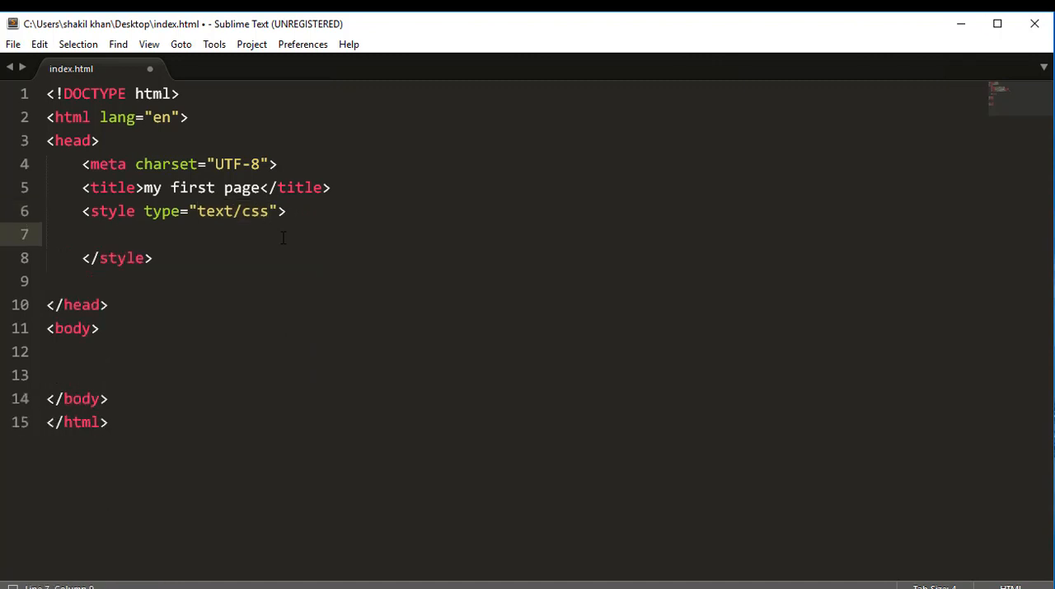
pyautogui.write('body')
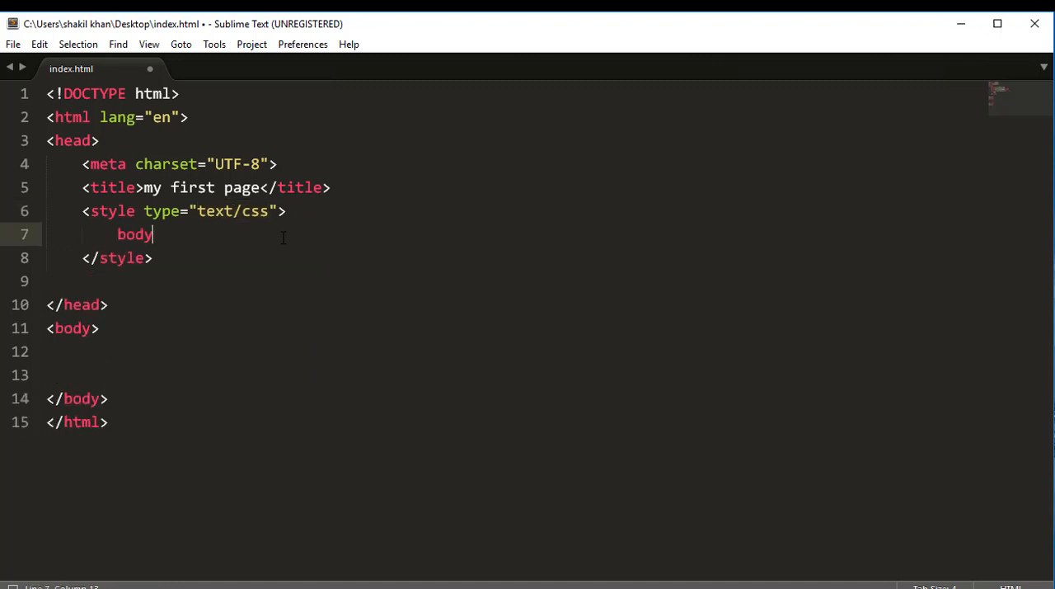
pyautogui.write('{')
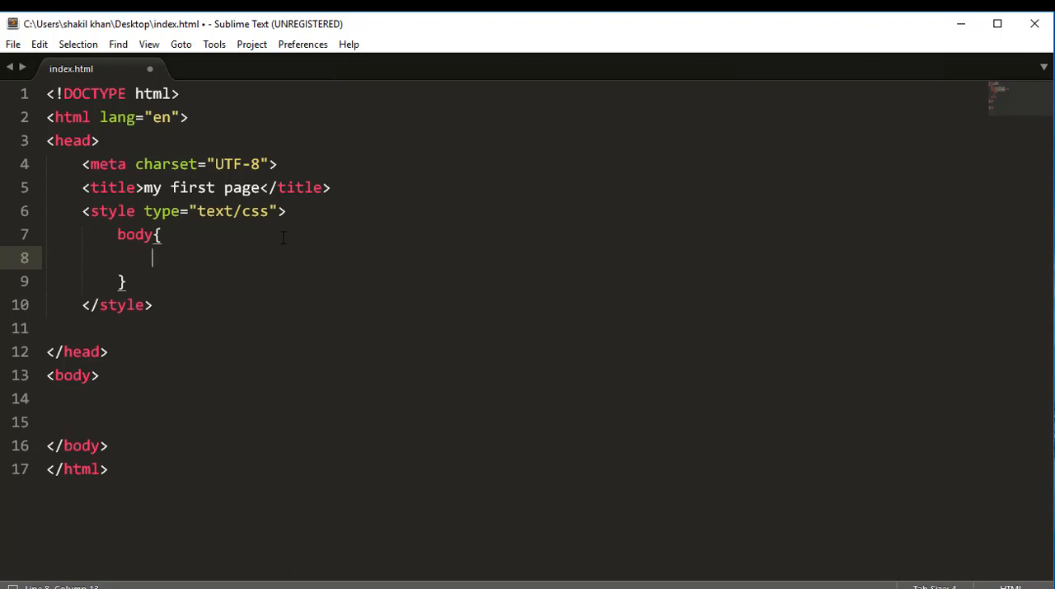
pyautogui.write('b')
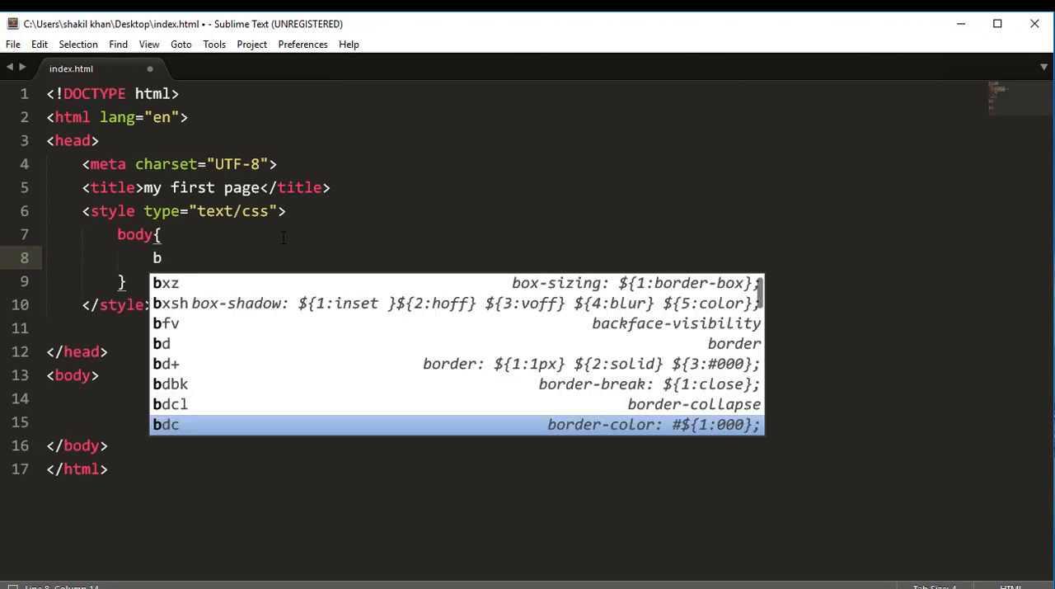
pyautogui.press('Tab')
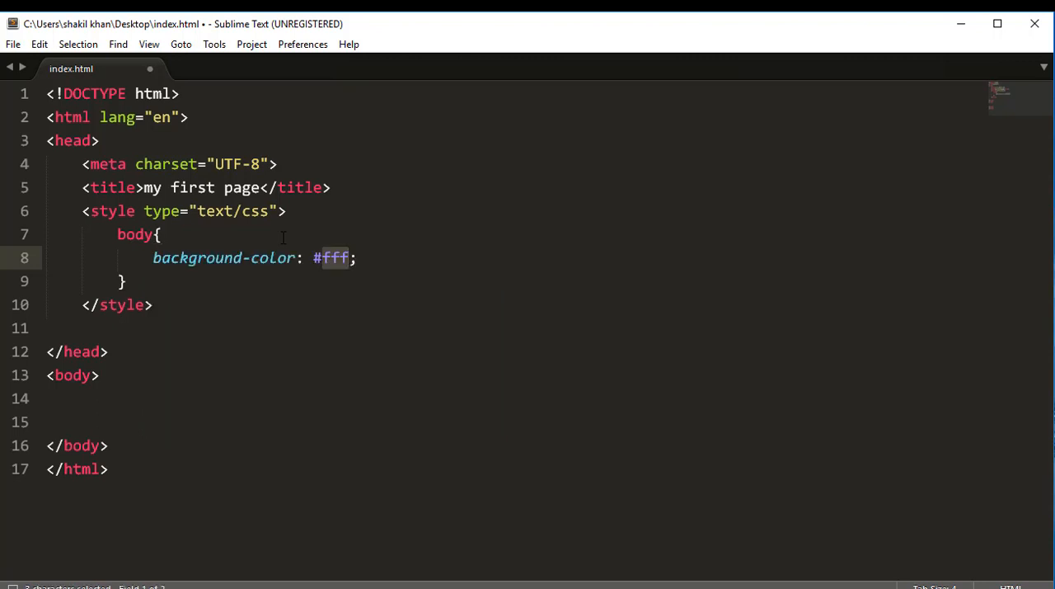
pyautogui.press('Delete')
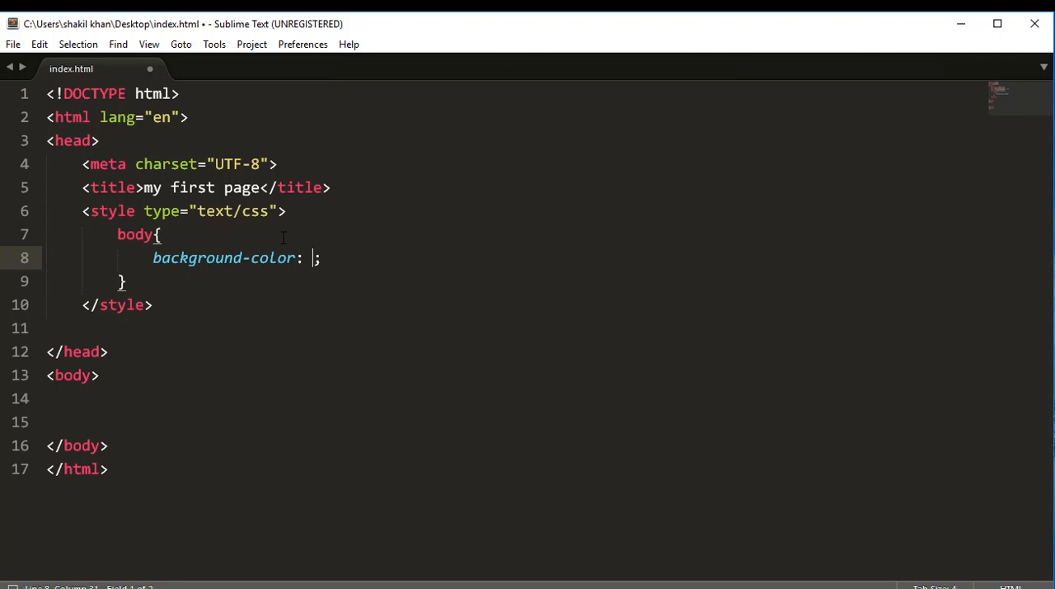
pyautogui.press('Ctrl+Shift+C')
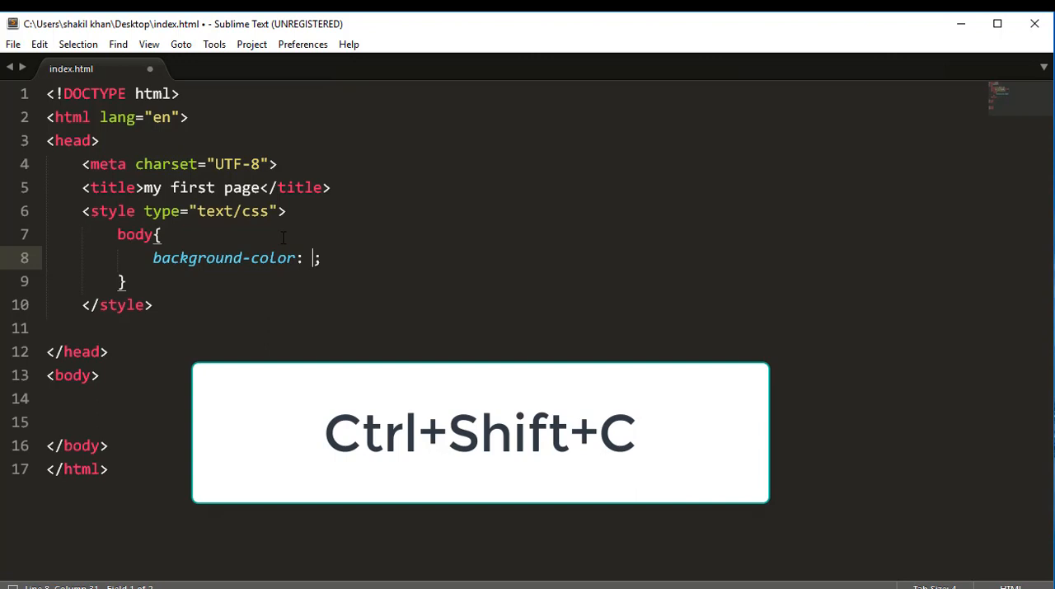
# Pick red #FC0836 in the Color Picker as the body background-color value
pyautogui.press('ctrl+shift+c')
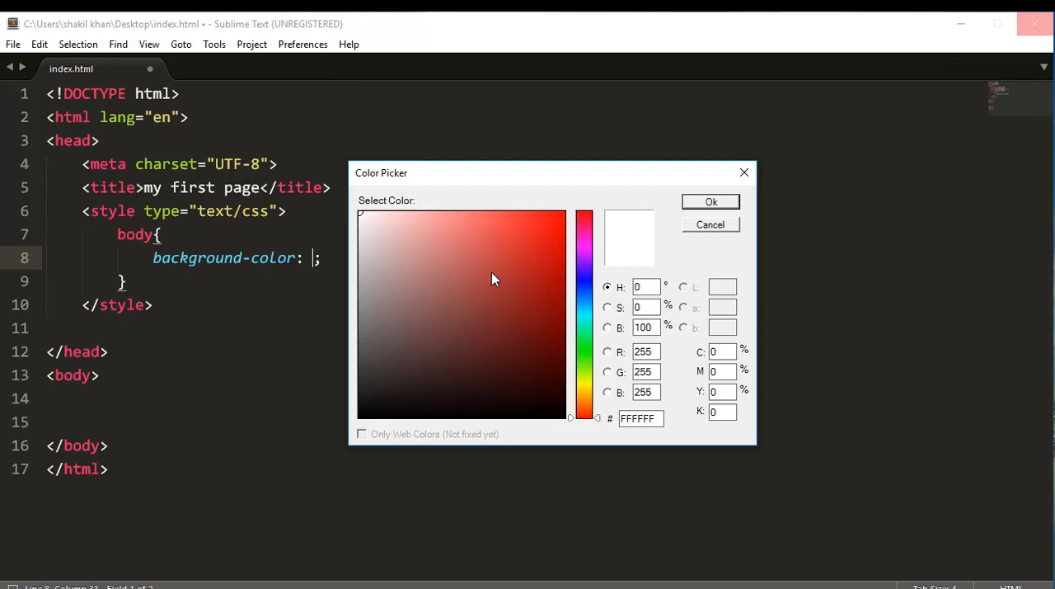
pyautogui.click(516, 240)
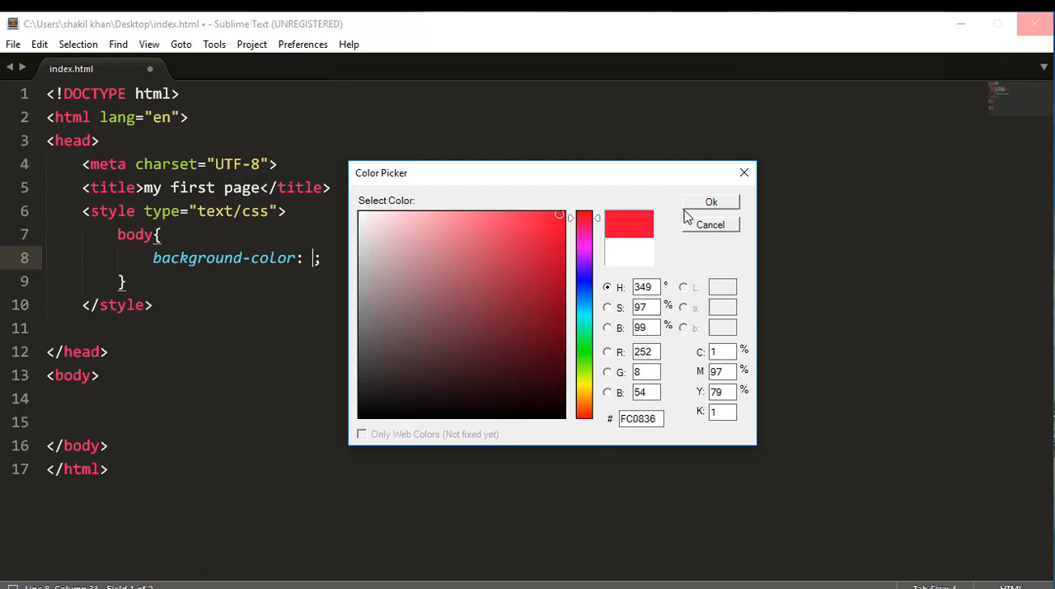
pyautogui.moveTo(711, 203)
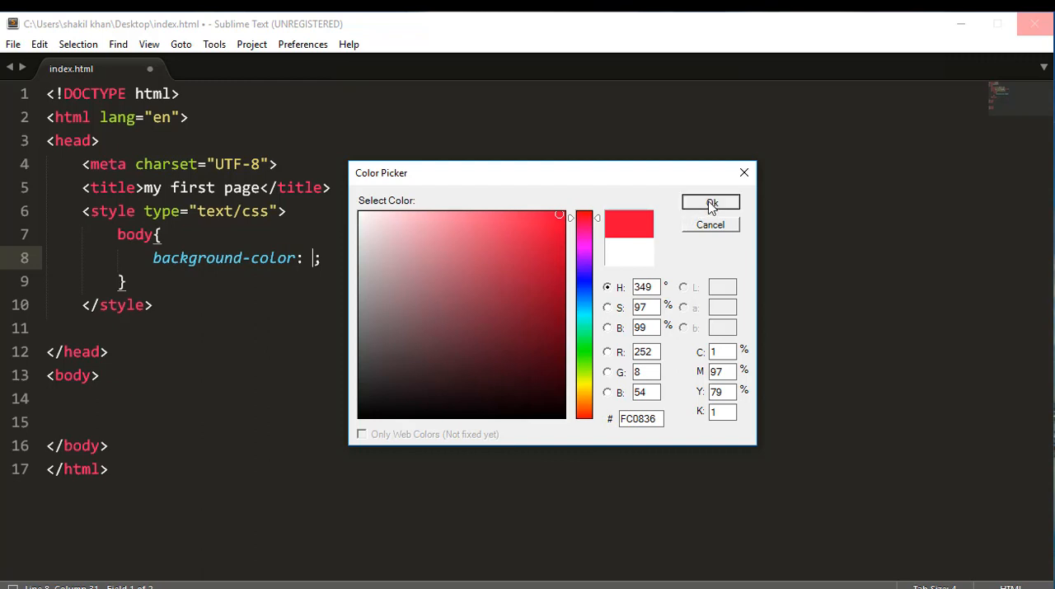
pyautogui.click(711, 203)
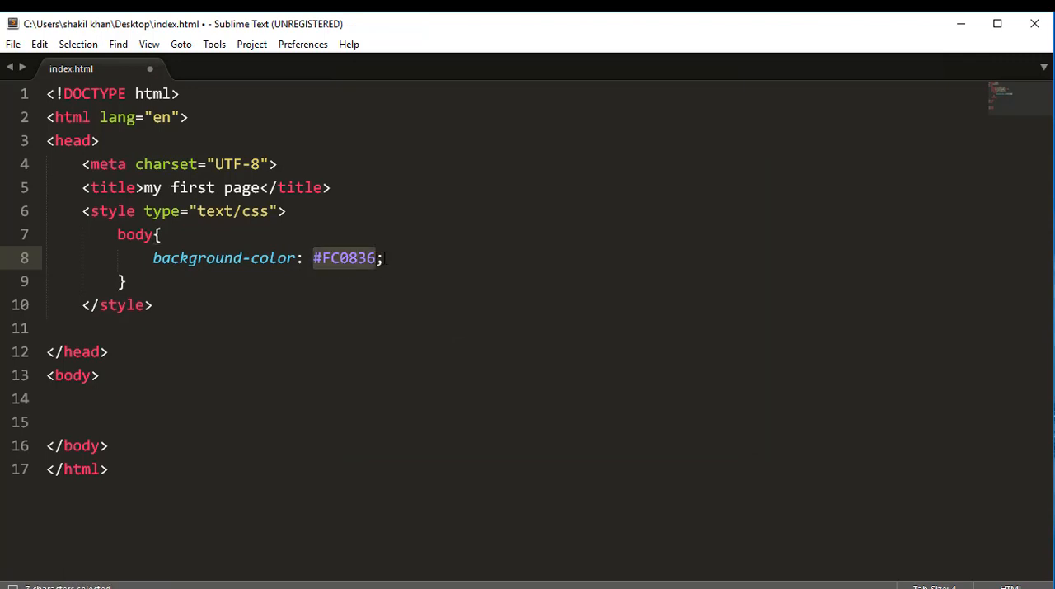
# Add a color declaration below background-color and clear its #000 placeholder
pyautogui.click(386, 257)
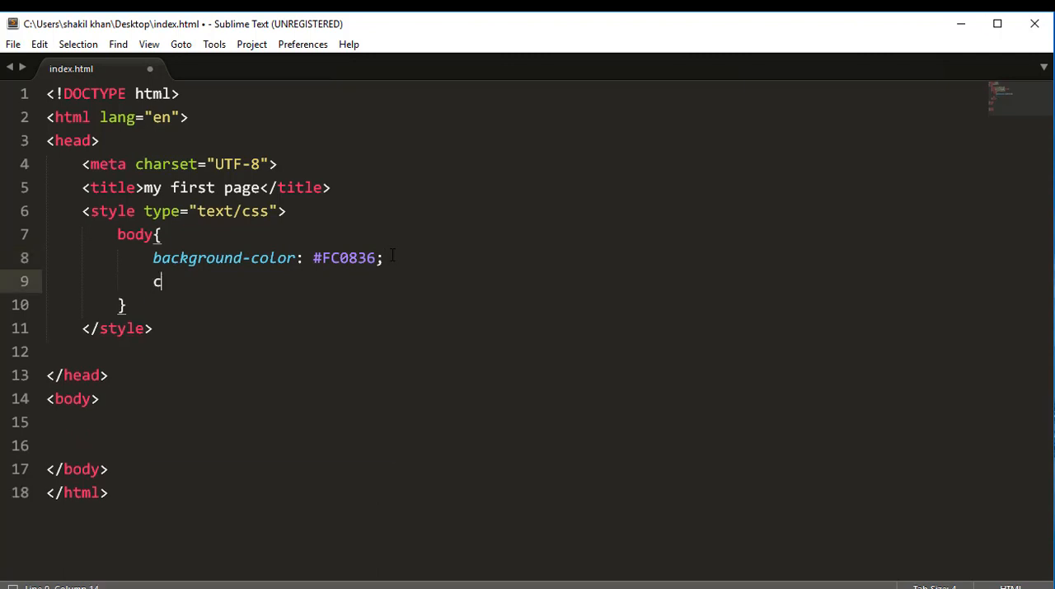
pyautogui.write('c')
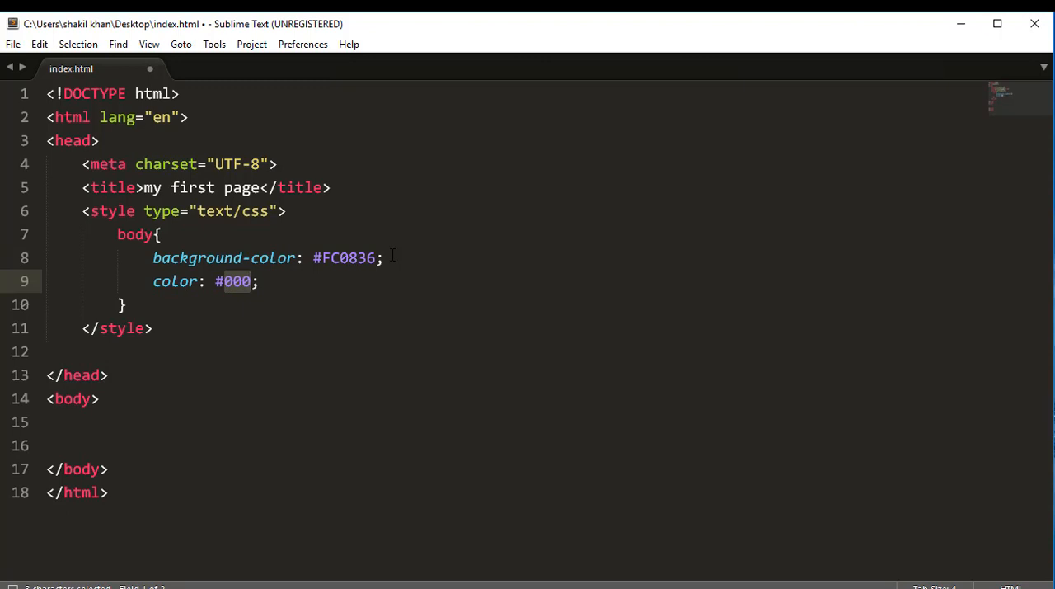
pyautogui.press('Delete')
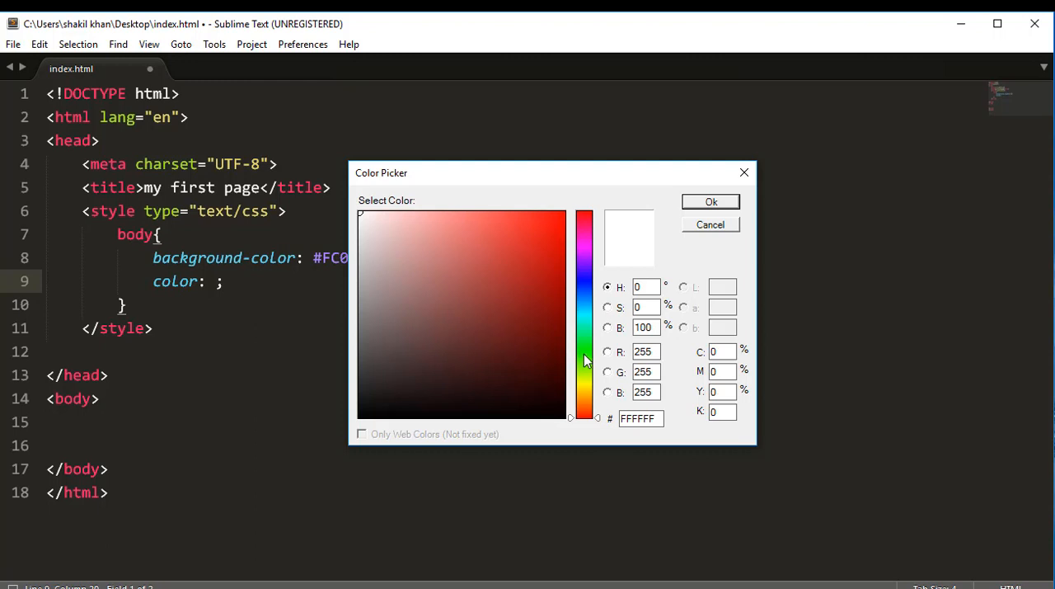
# Choose green #2CF80B in the Color Picker and confirm it as the body text colour
pyautogui.click(556, 217)
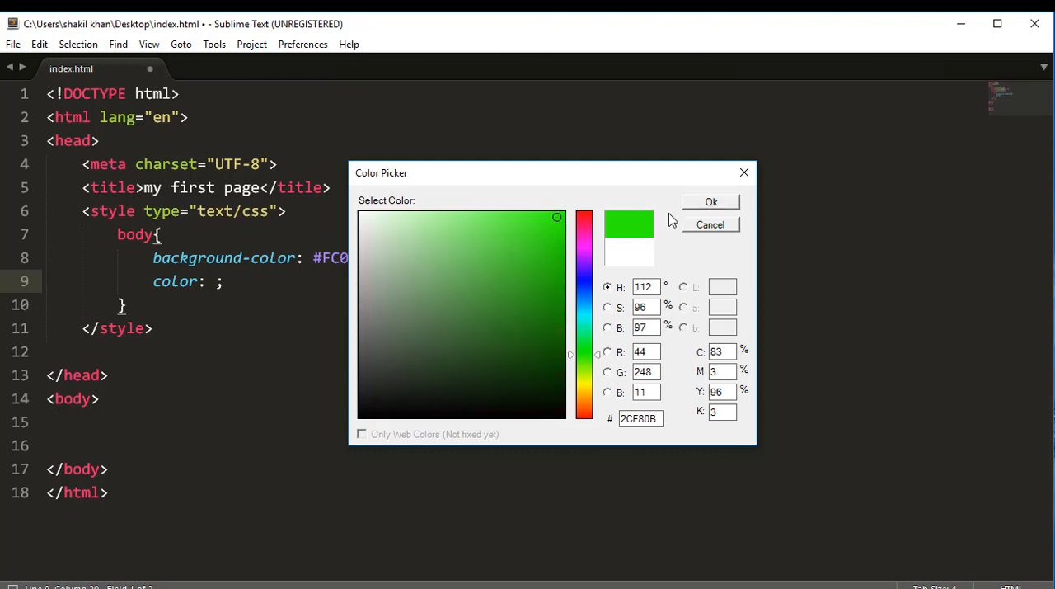
pyautogui.click(711, 202)
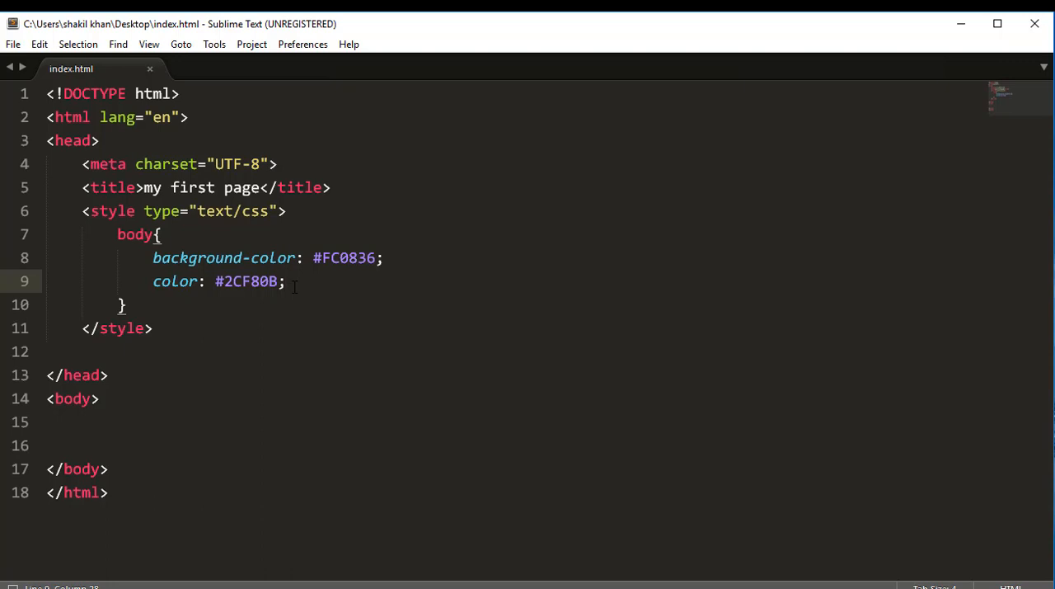
pyautogui.click(291, 281)
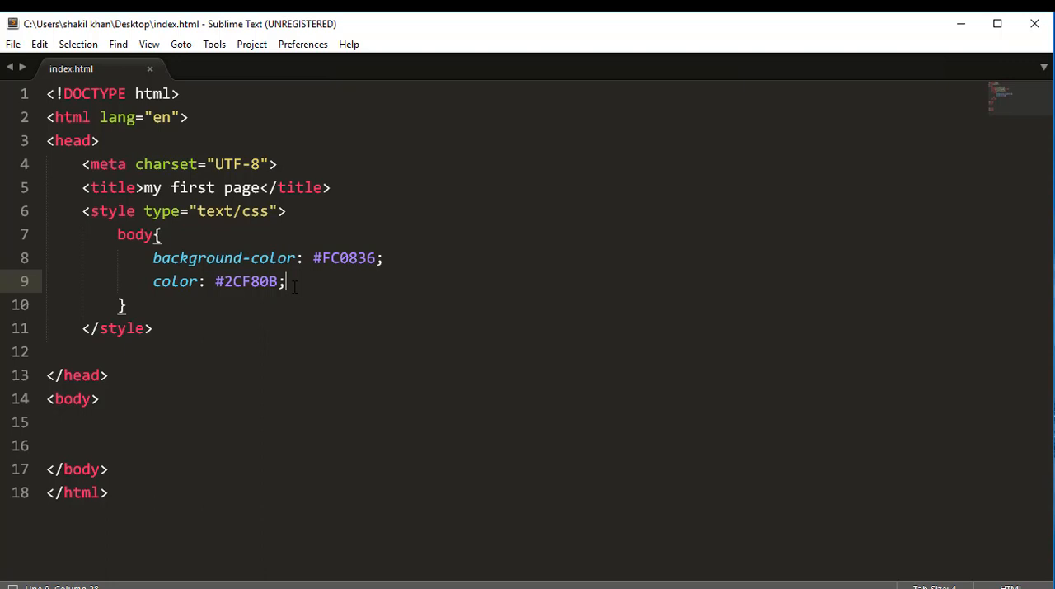